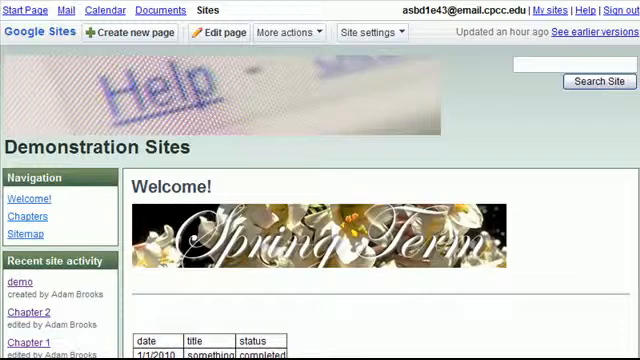
mouse_move(215, 100)
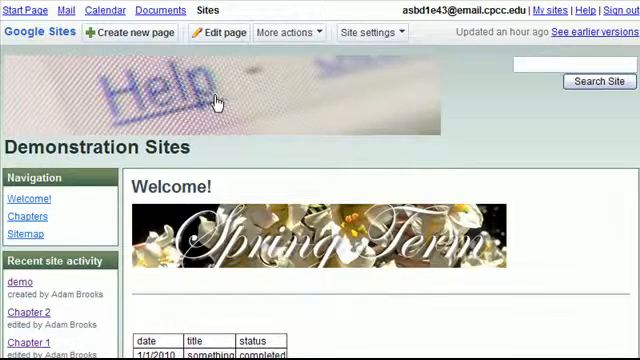
mouse_move(27, 217)
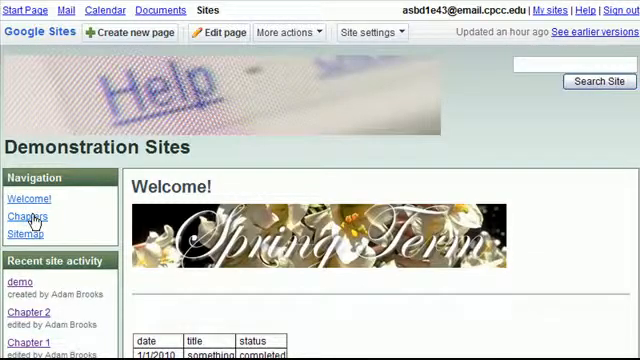
Step: Switch to the Chapters page and put it into editing mode
click(27, 217)
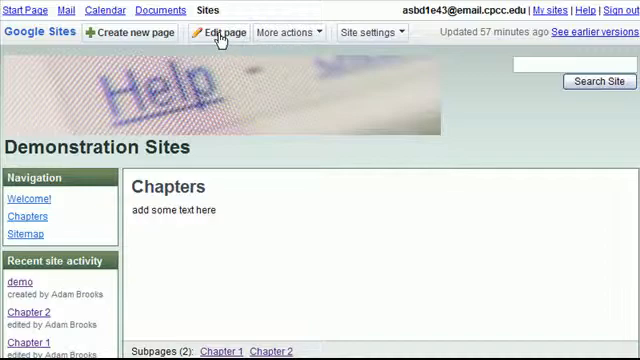
click(217, 31)
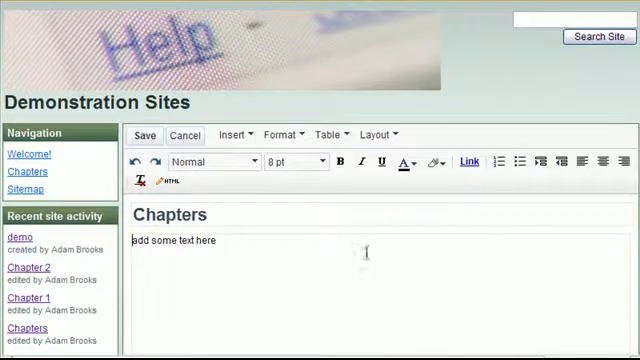
scroll(down, 3)
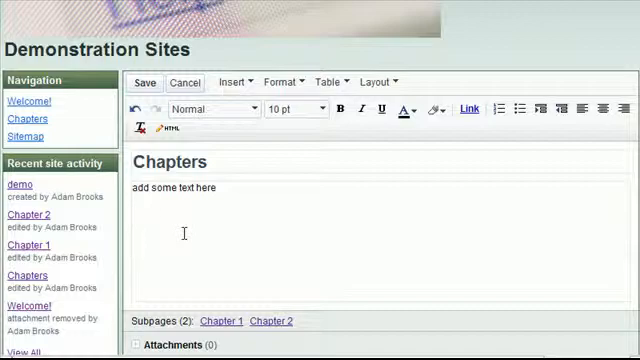
Step: Choose Insert > Document to start embedding a Google Docs item below the intro text
click(233, 81)
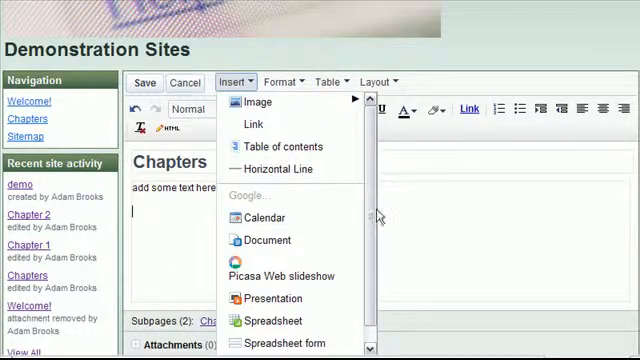
scroll(down, 3)
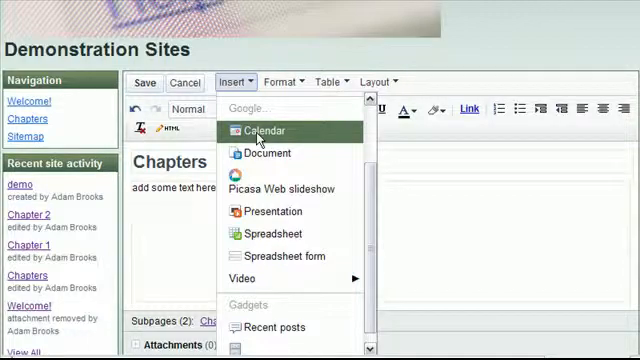
mouse_move(266, 153)
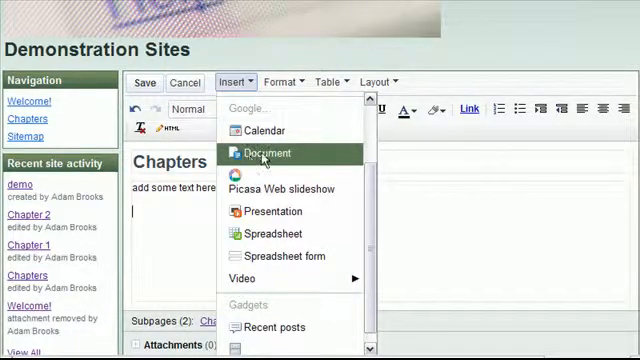
click(267, 153)
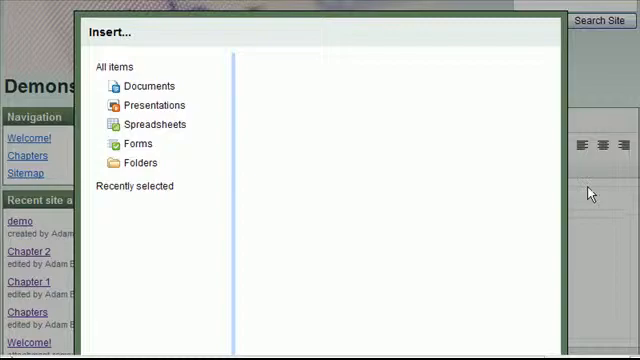
Step: Browse the Documents, Presentations, Spreadsheets and Forms categories in the picker
click(146, 86)
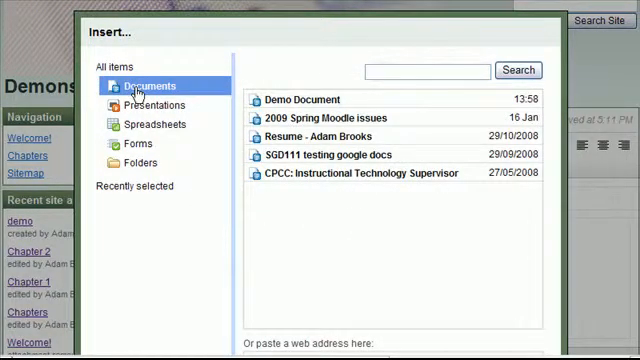
click(148, 105)
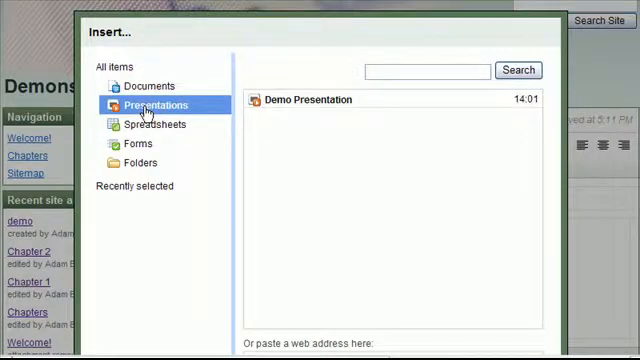
click(152, 125)
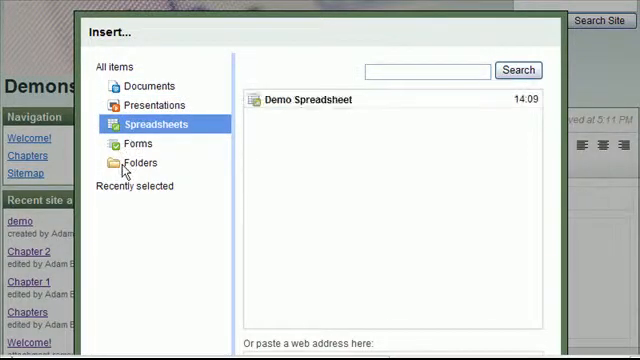
click(124, 143)
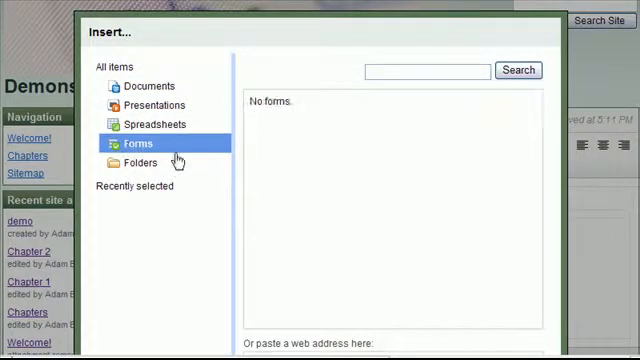
mouse_move(145, 86)
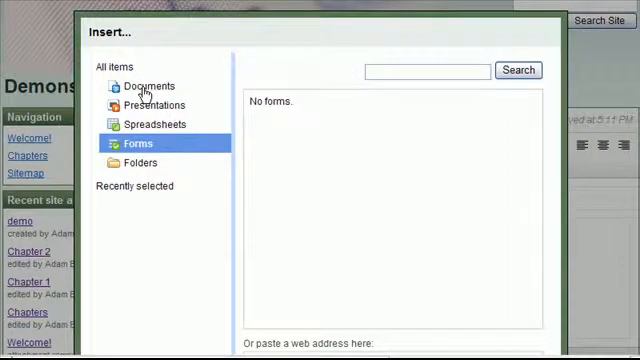
Step: Return to Documents and select Demo Document as the item to embed
click(146, 85)
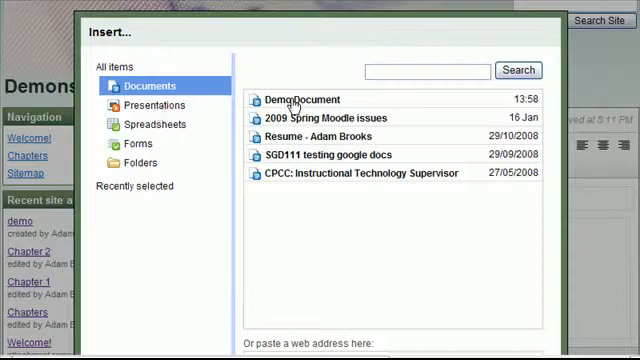
click(300, 99)
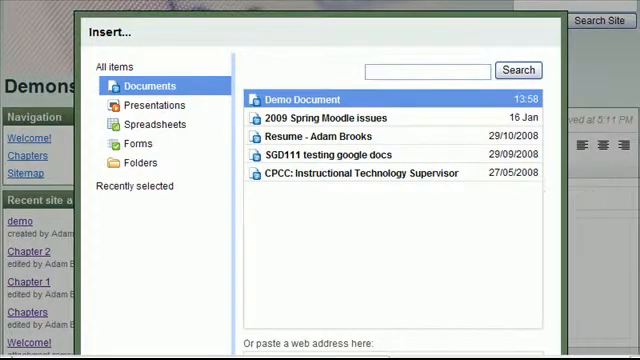
scroll(down, 3)
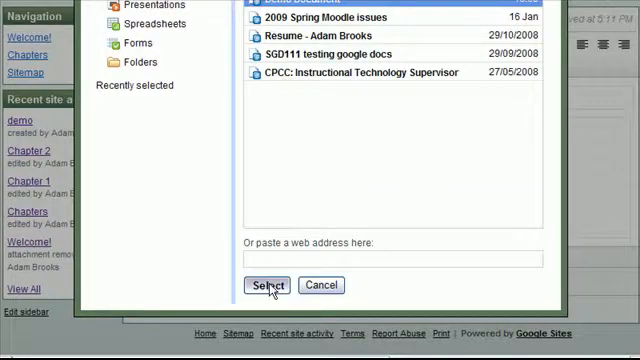
click(267, 285)
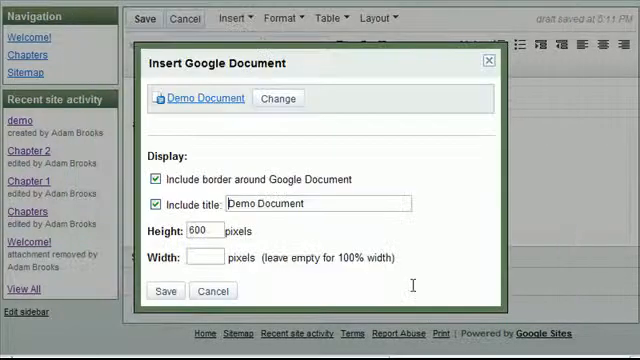
Step: Insert Demo Document with the default border, title and 600-pixel height
click(330, 204)
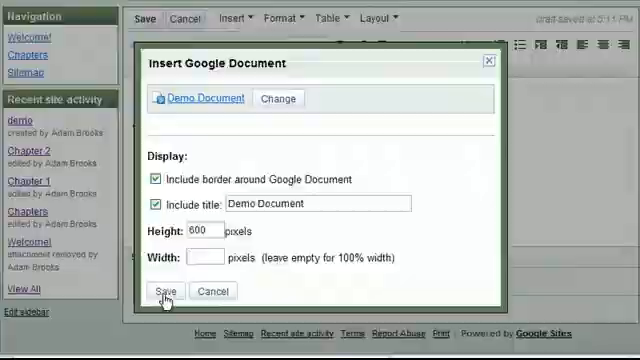
click(167, 291)
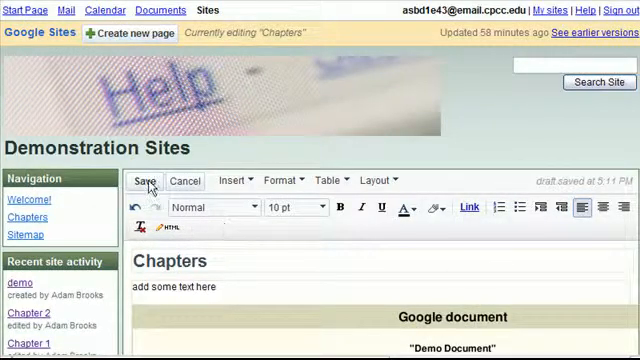
Step: Save the Chapters page and scroll through the embedded Demo Document's full text
click(146, 180)
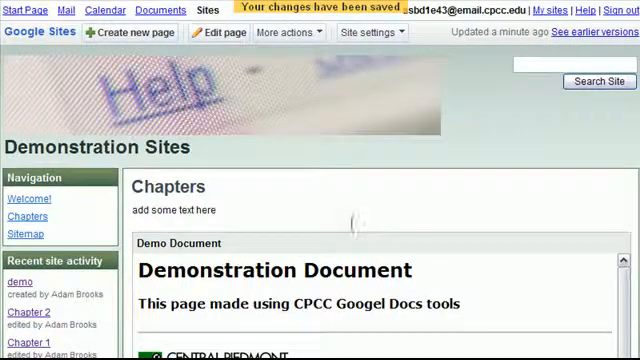
scroll(down, 3)
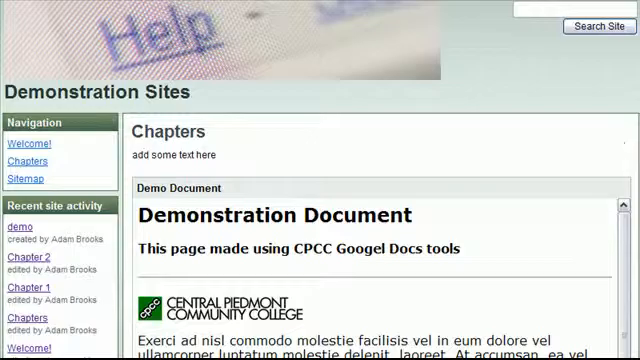
scroll(down, 3)
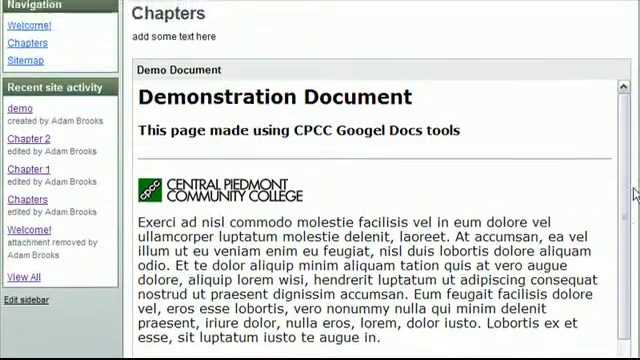
scroll(down, 3)
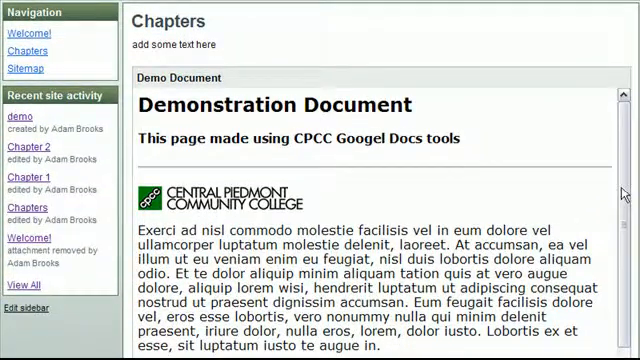
scroll(down, 3)
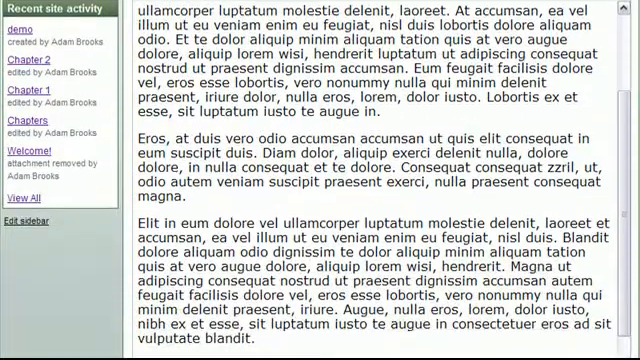
scroll(down, 3)
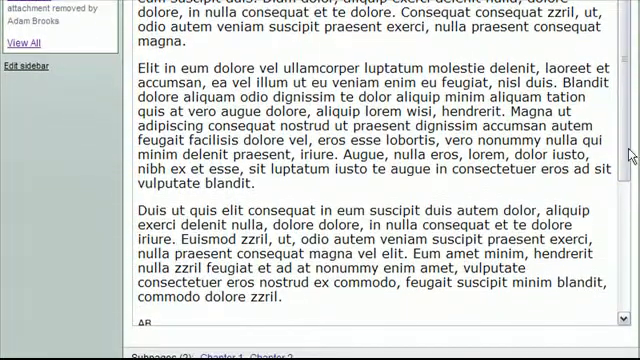
scroll(up, 3)
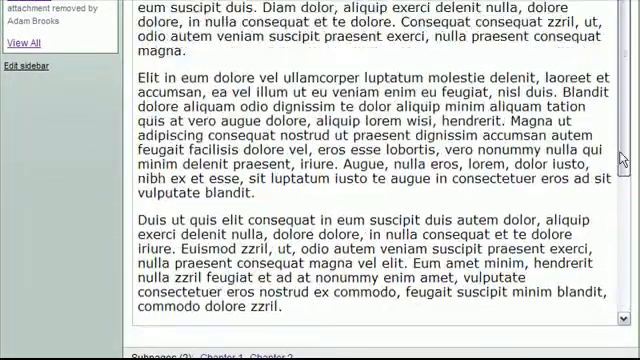
scroll(up, 3)
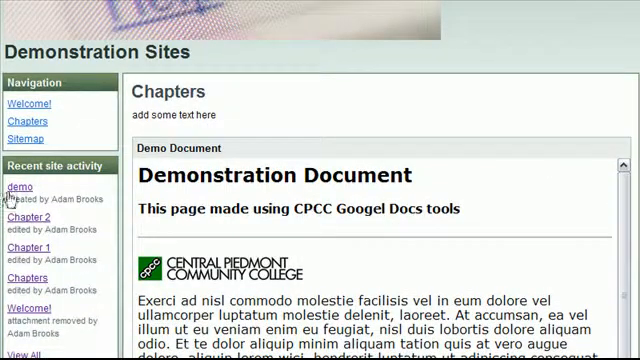
scroll(up, 3)
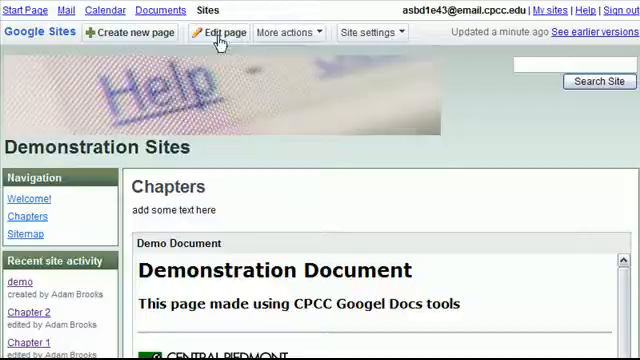
click(220, 32)
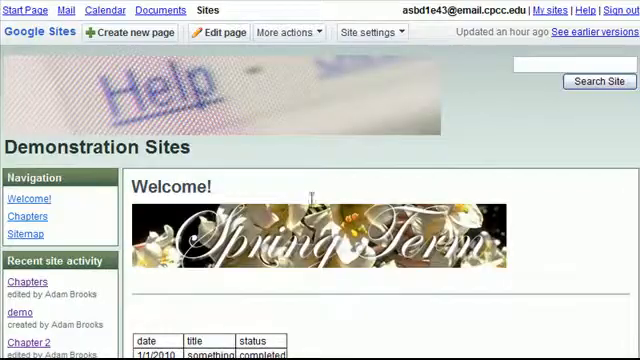
click(29, 216)
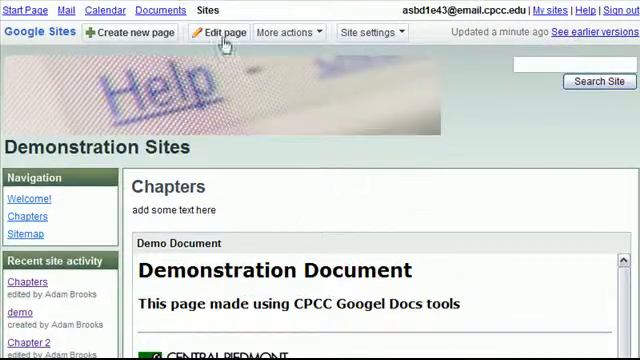
Step: Re-enter editing mode and choose Insert > Presentation
click(218, 32)
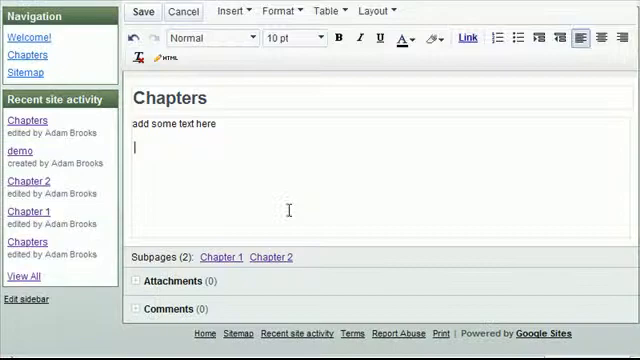
click(231, 11)
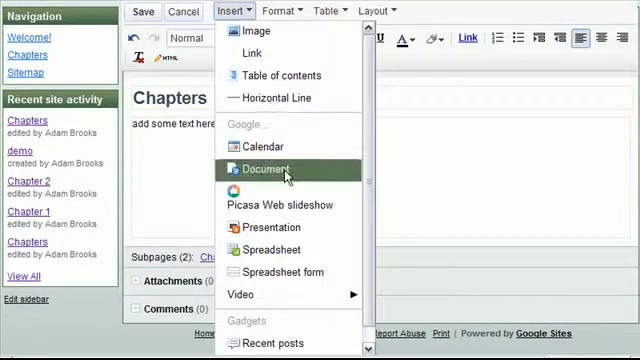
click(265, 168)
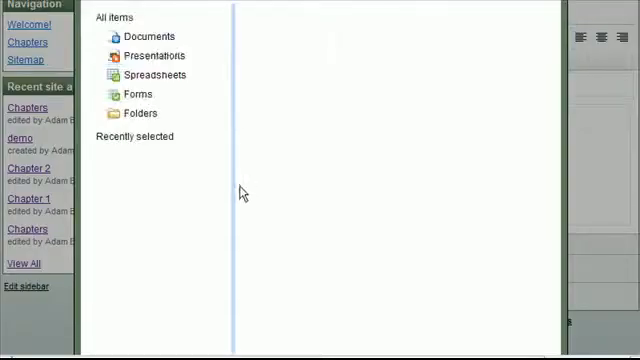
Step: Filter to Presentations and select Demo Presentation as the item to embed
click(149, 55)
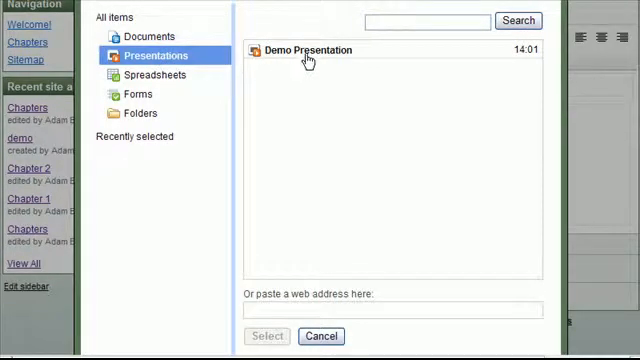
click(307, 50)
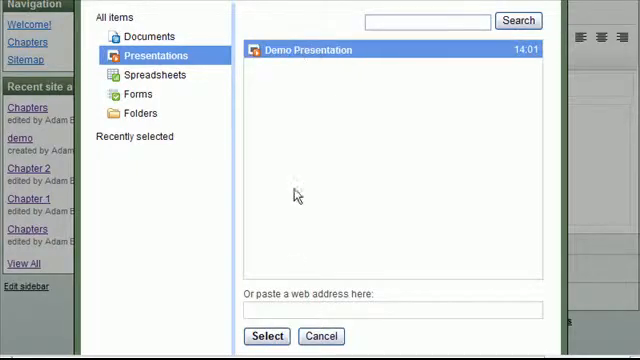
click(266, 335)
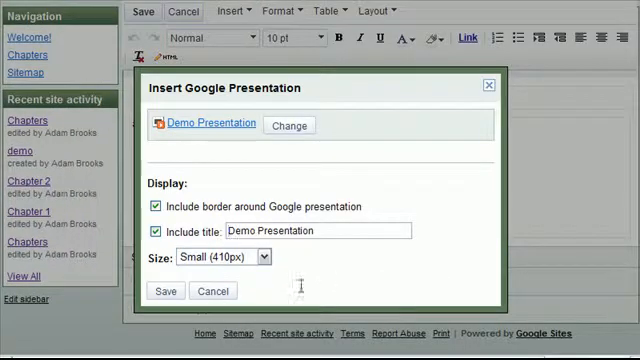
mouse_move(165, 275)
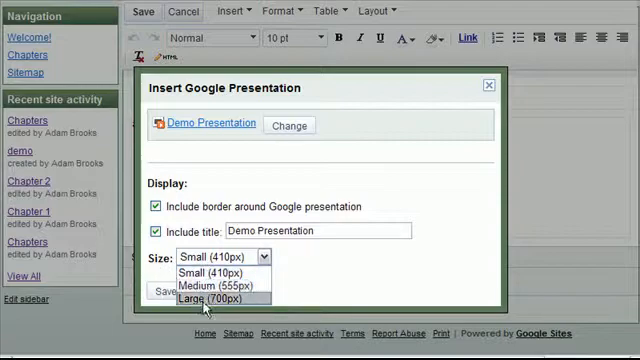
Step: Insert Demo Presentation at Medium (555px) size
click(218, 284)
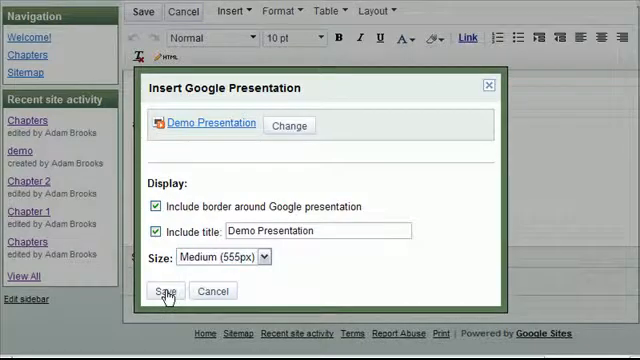
click(164, 291)
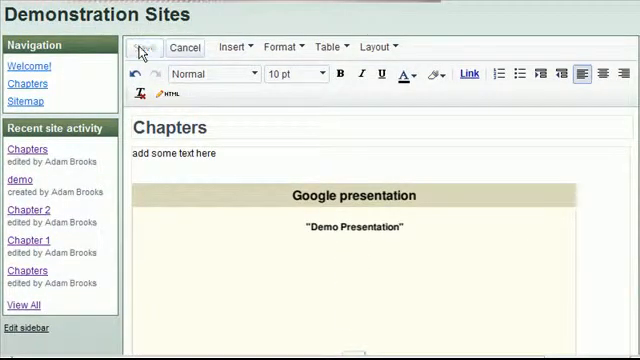
Step: Save the page and view the embedded Demo Presentation slideshow
click(155, 47)
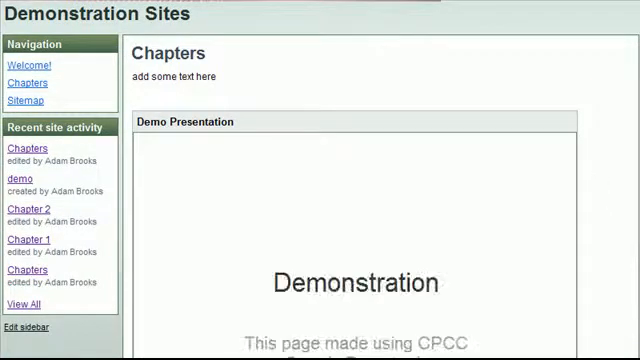
scroll(down, 3)
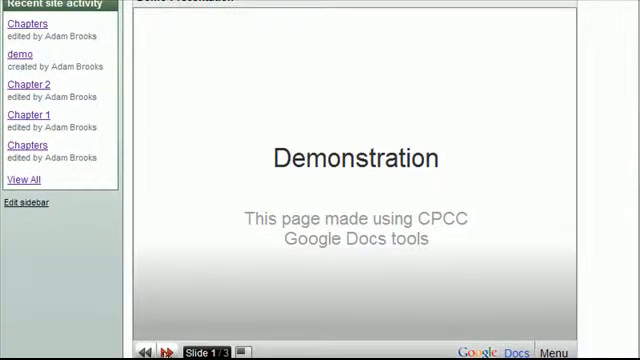
click(167, 347)
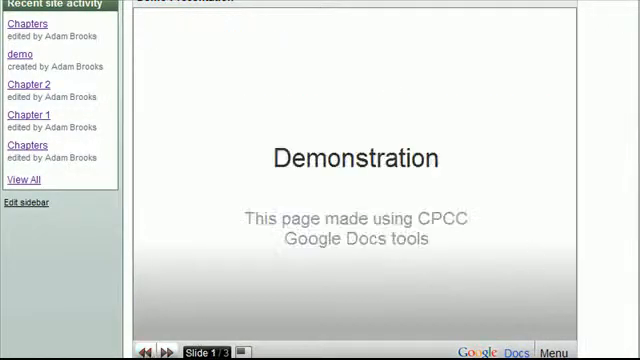
scroll(up, 3)
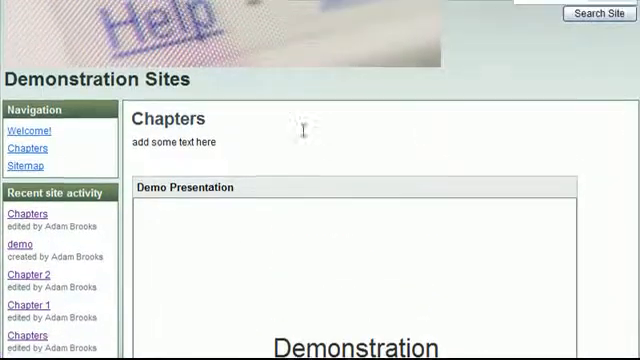
Step: Re-enter editing mode and choose Insert > Spreadsheet
click(214, 32)
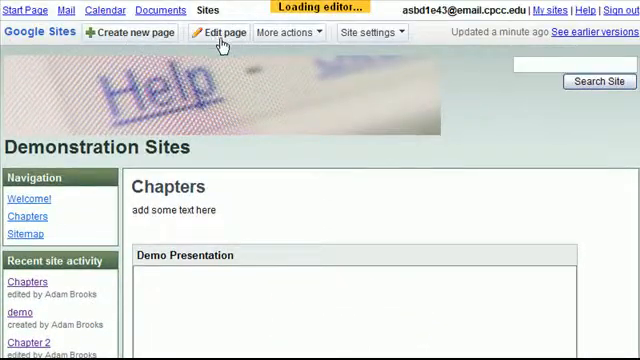
click(217, 31)
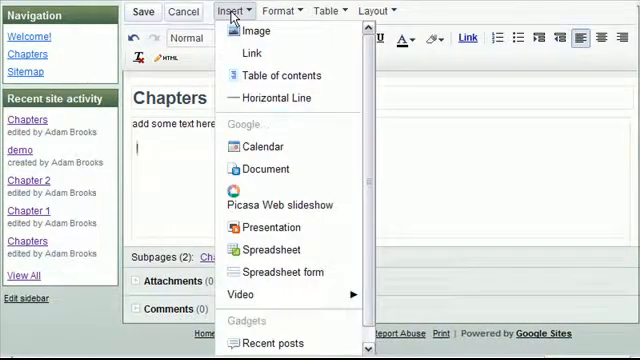
click(264, 168)
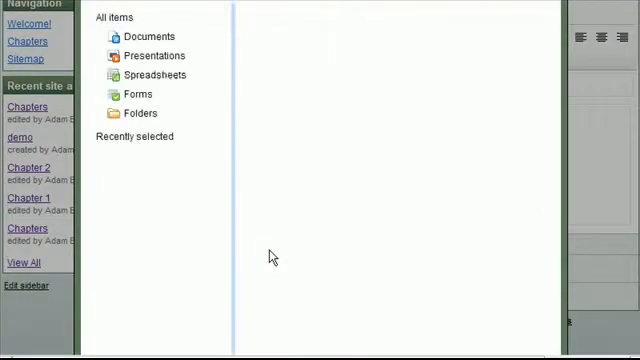
Step: Filter to Spreadsheets and select Demo Spreadsheet as the item to embed
click(150, 74)
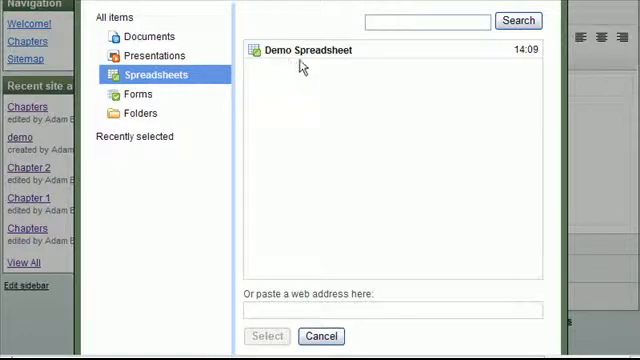
click(310, 50)
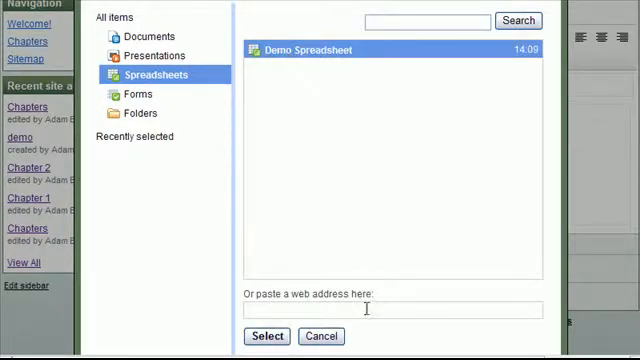
click(266, 335)
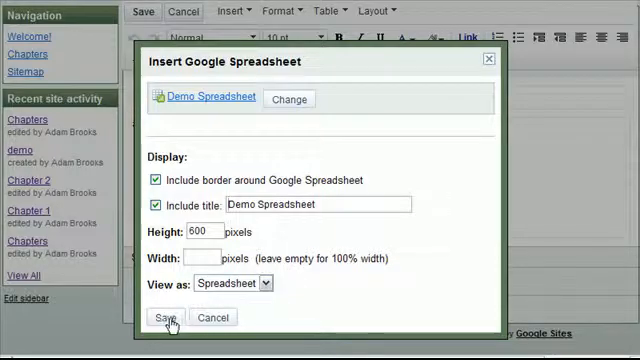
Step: Insert Demo Spreadsheet with its default border, title and 600-pixel height
click(164, 317)
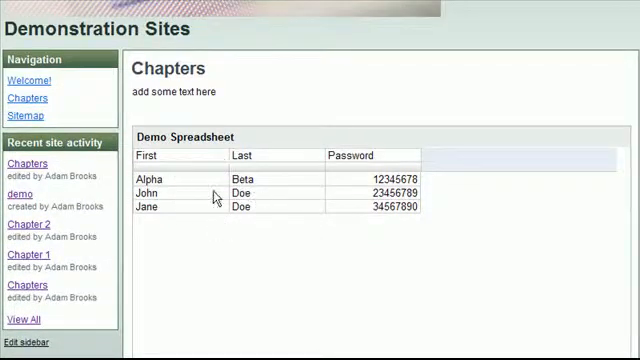
scroll(down, 3)
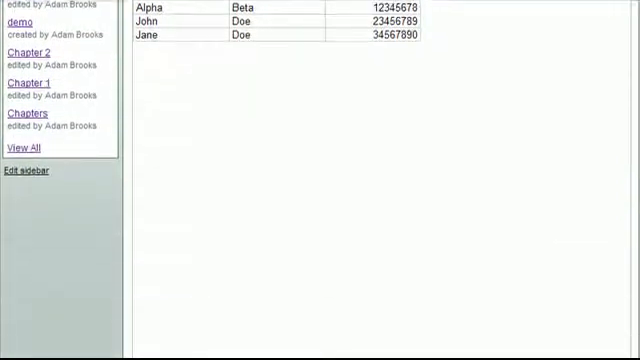
scroll(up, 3)
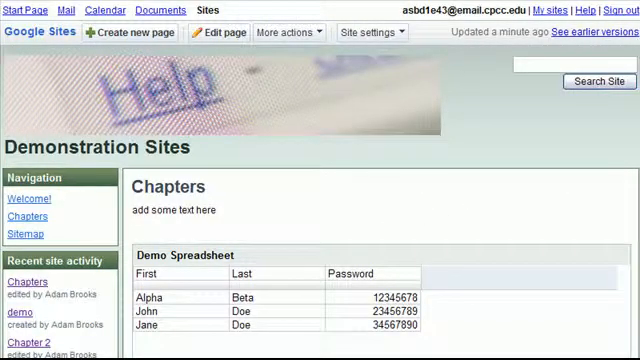
mouse_move(283, 265)
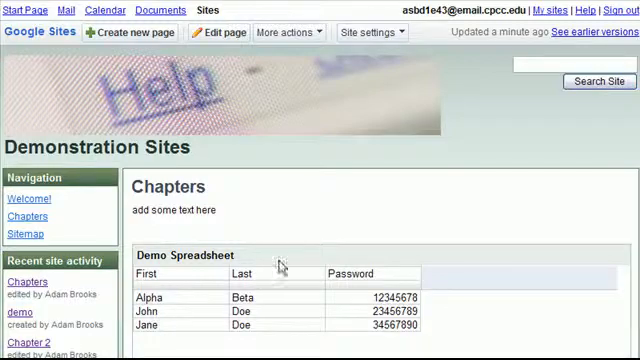
mouse_move(375, 213)
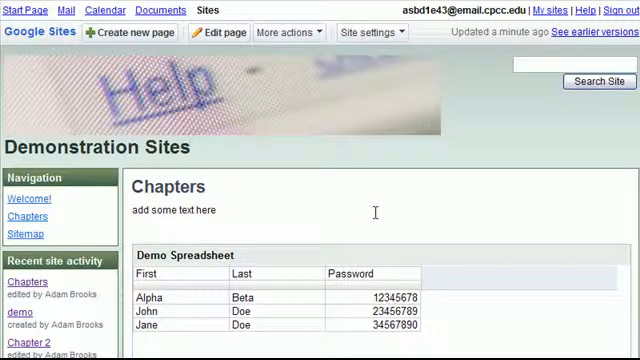